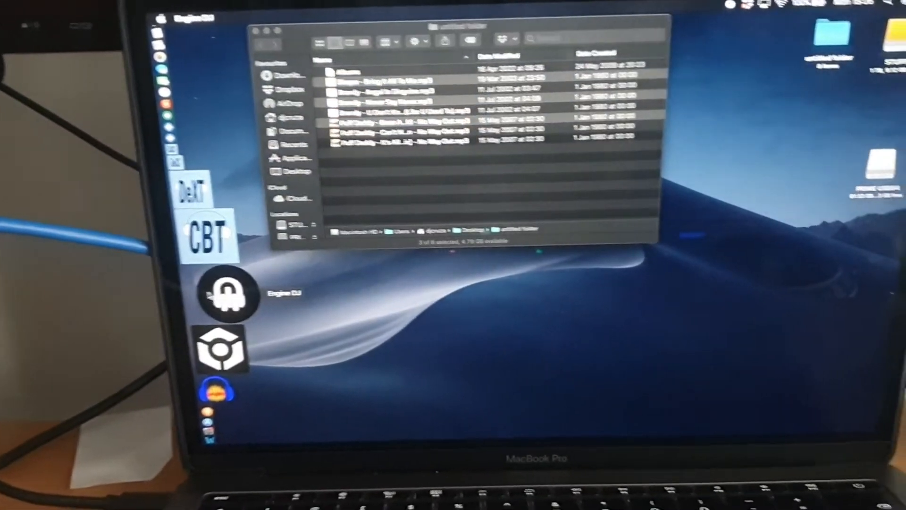
Launch Engine DJ and select the PRIME USB64 drive, showing 0 tracks
left_click(227, 296)
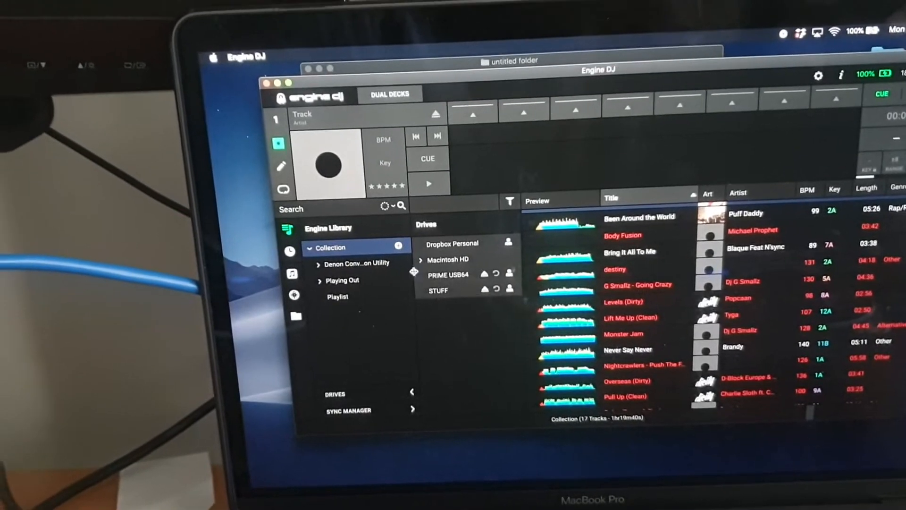
left_click(448, 275)
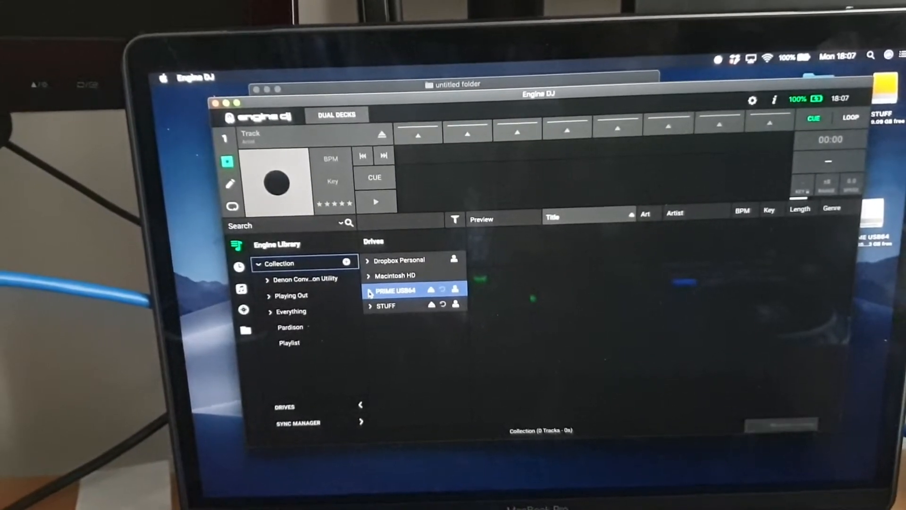
Review the drive's existing three-track Playlist, collapse the drive, and add empty Playlist 2
left_click(395, 290)
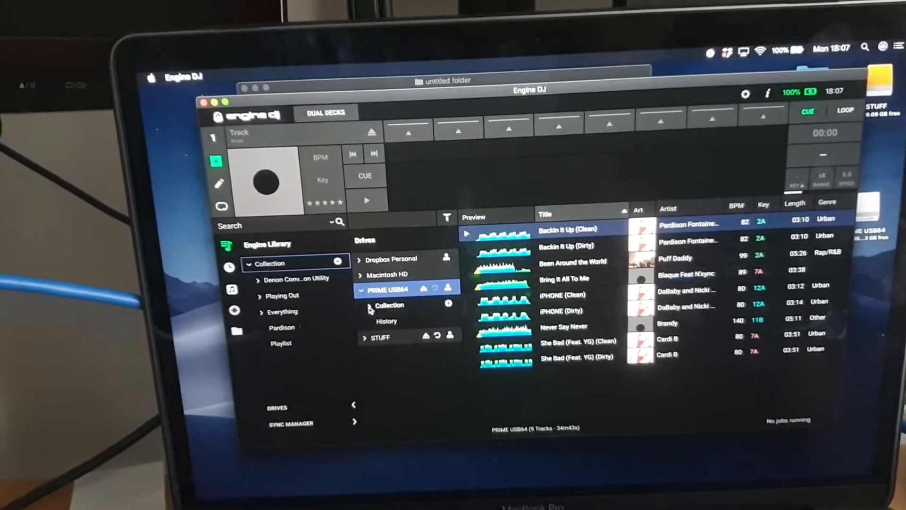
left_click(370, 305)
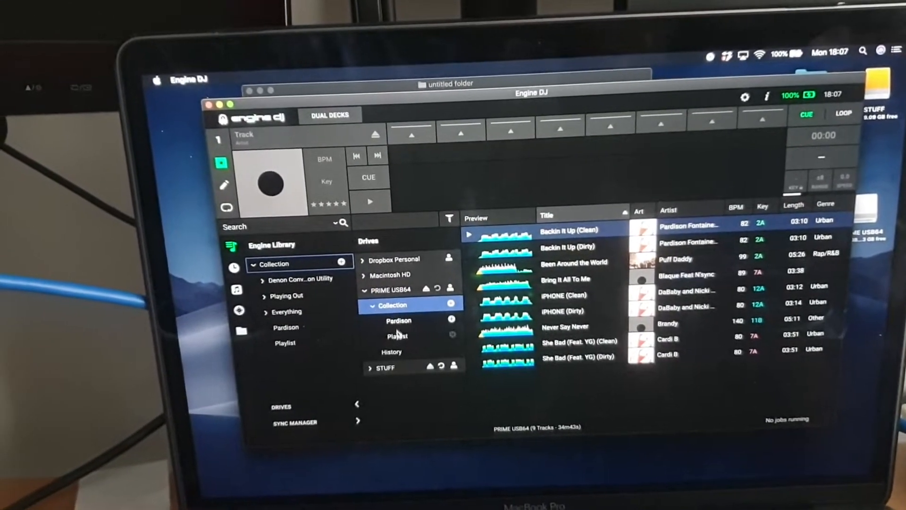
left_click(397, 335)
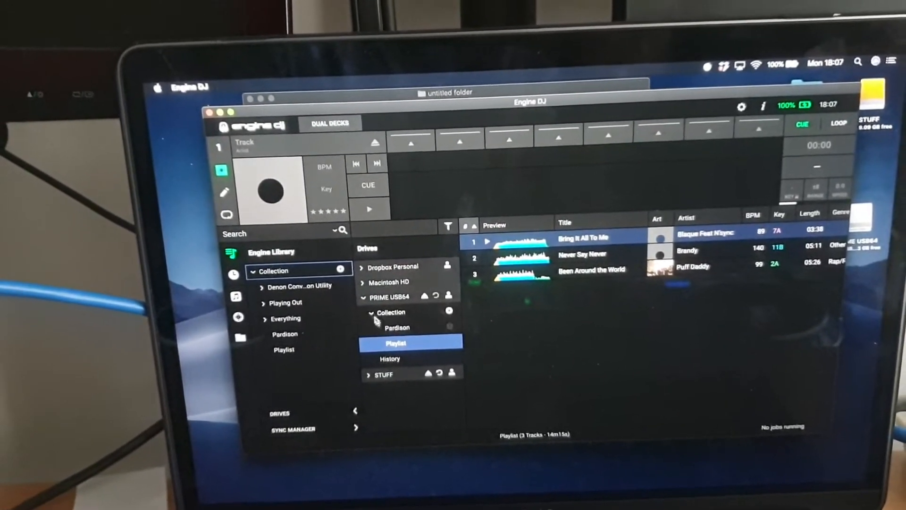
left_click(389, 297)
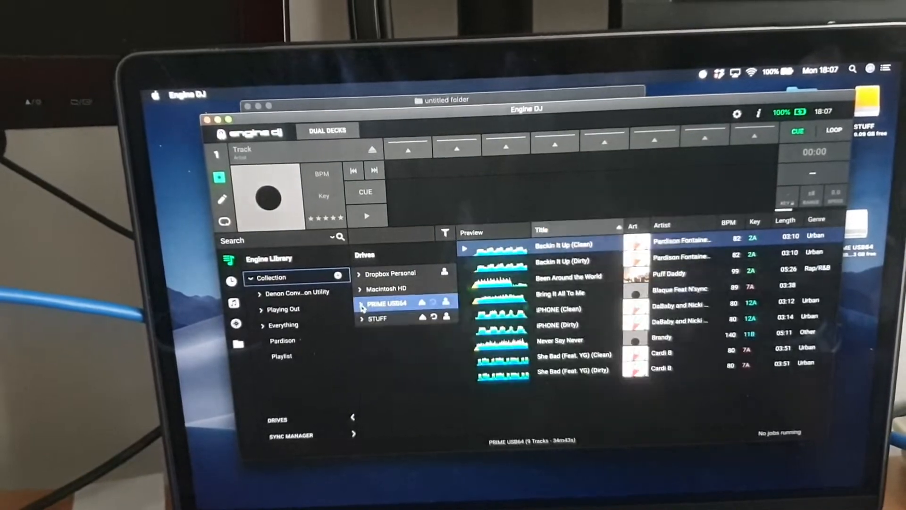
left_click(361, 303)
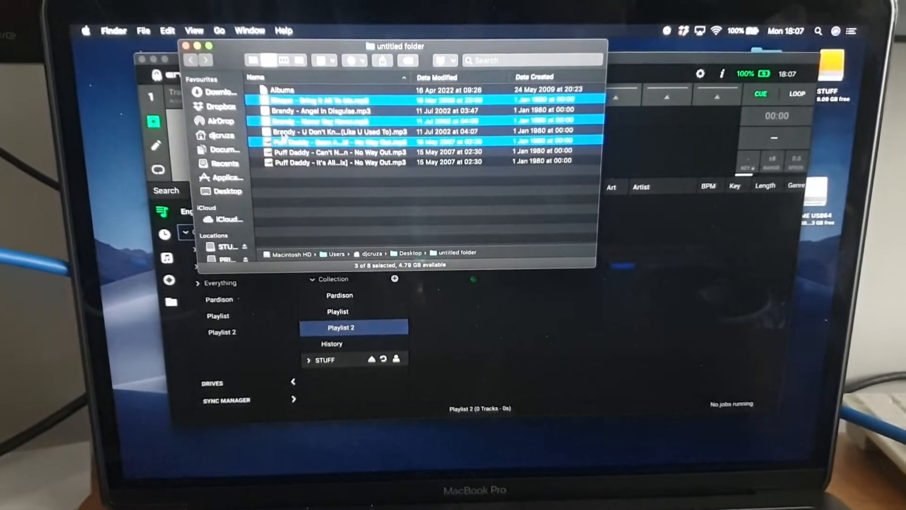
Drag Brandy's U Don't Know Me and two Puff Daddy MP3s into Playlist 2
left_click(337, 124)
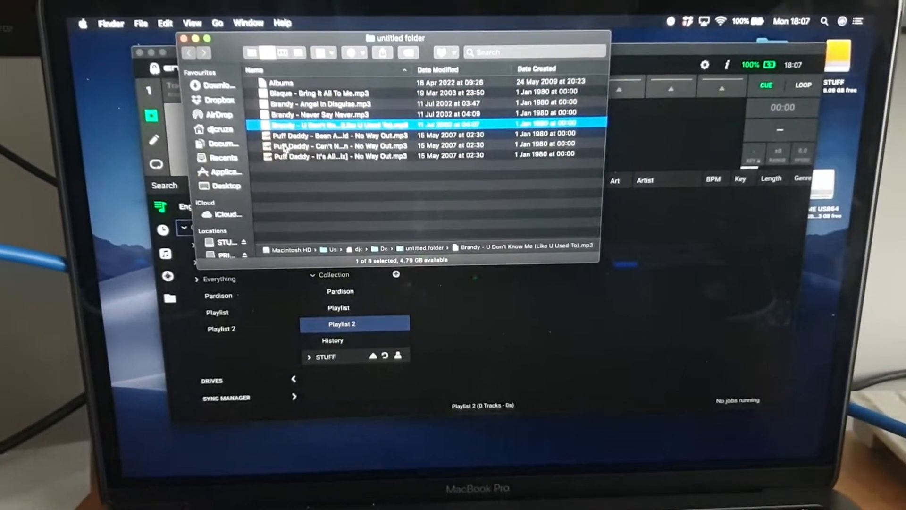
left_click(404, 208)
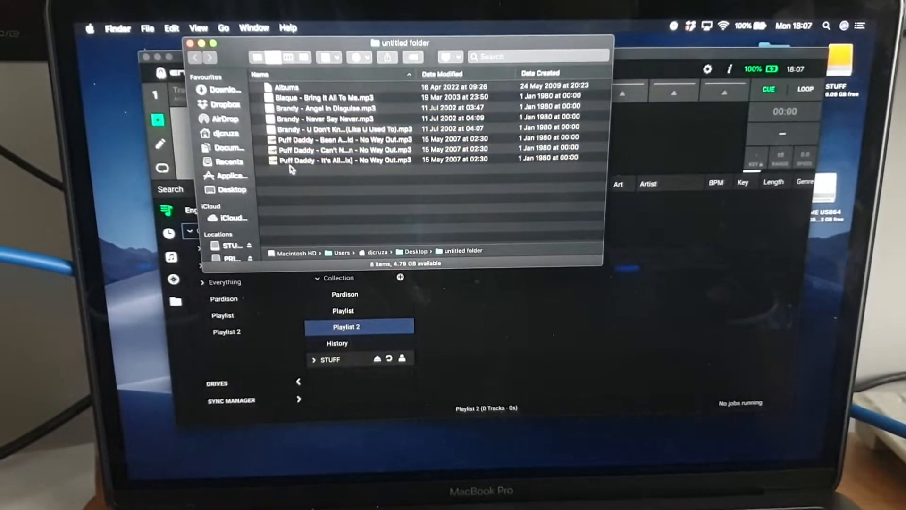
left_click(341, 161)
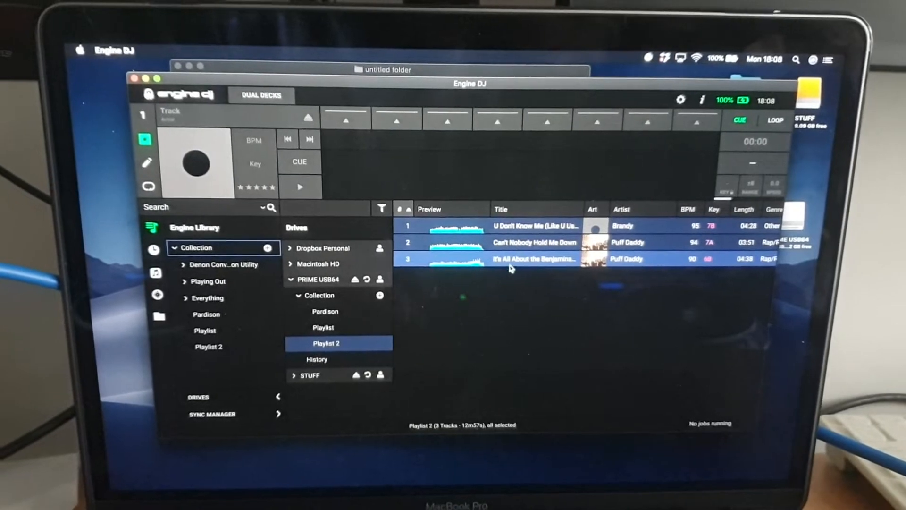
Load U Don't Know Me onto the deck and add its cue points
left_click(532, 241)
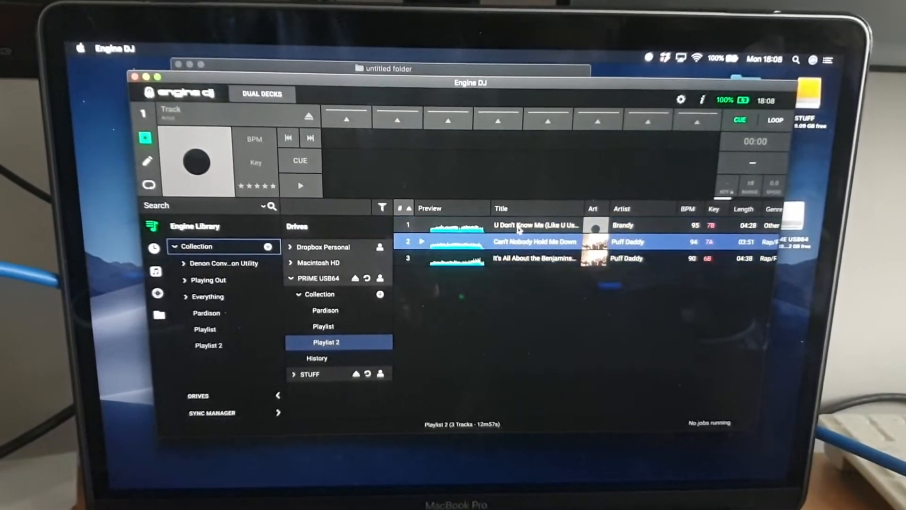
left_click(520, 225)
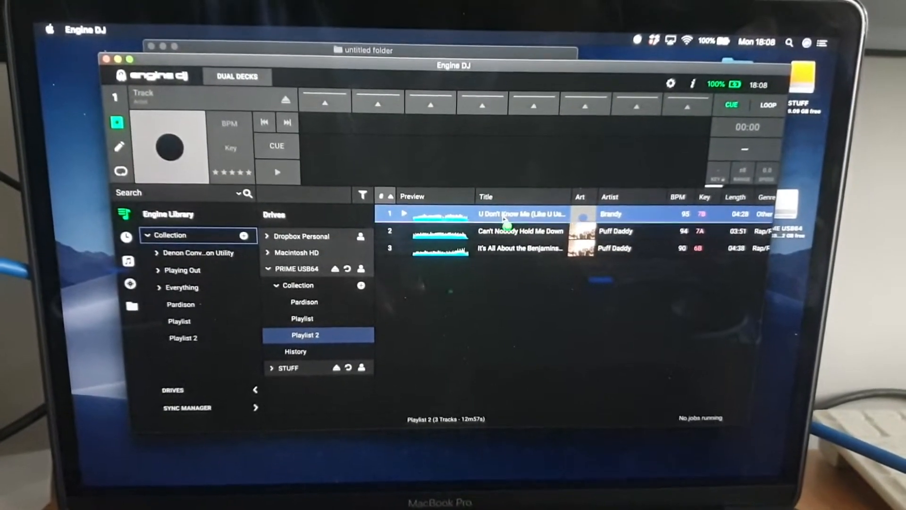
double_click(520, 214)
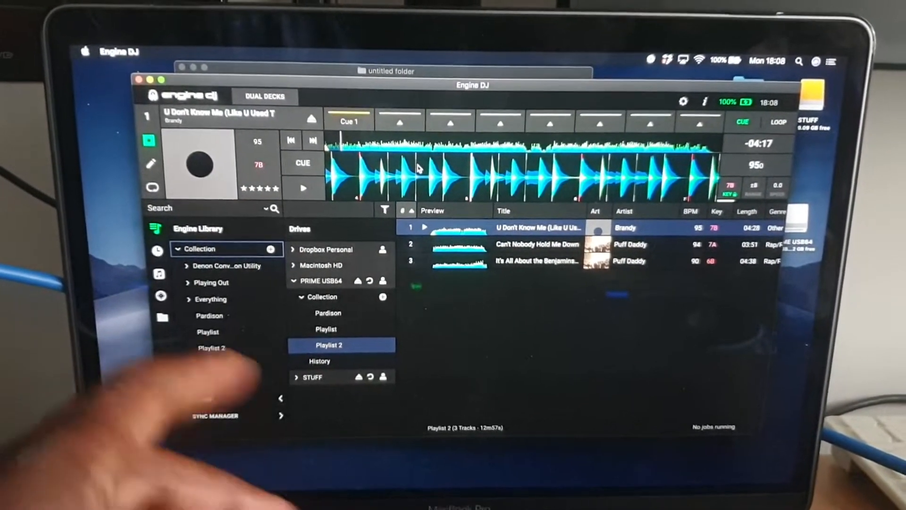
left_click(402, 122)
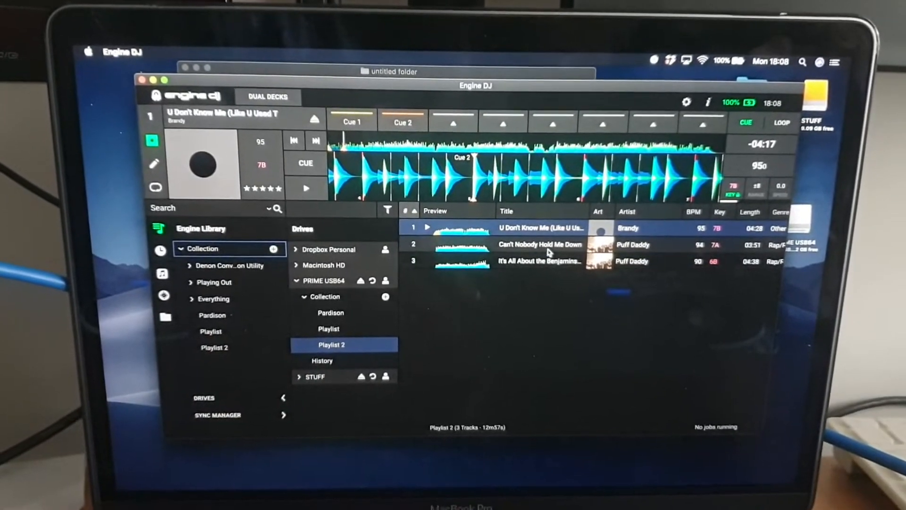
Load Can't Nobody Hold Me Down and mark cues, then load It's All About the Benjamins
double_click(539, 245)
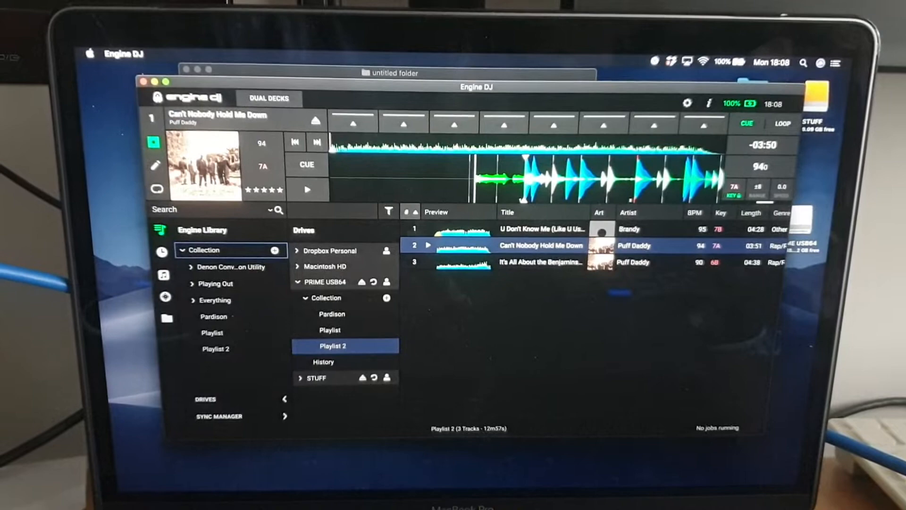
left_click(353, 139)
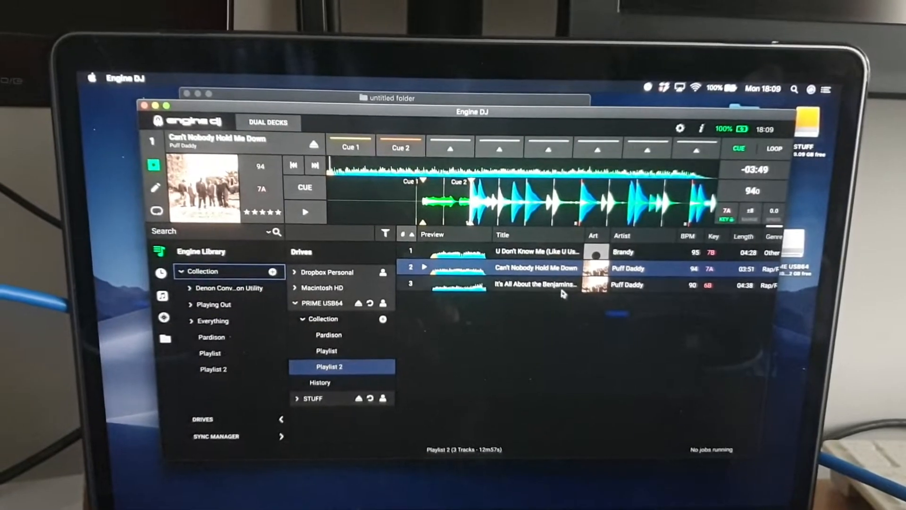
left_click(541, 284)
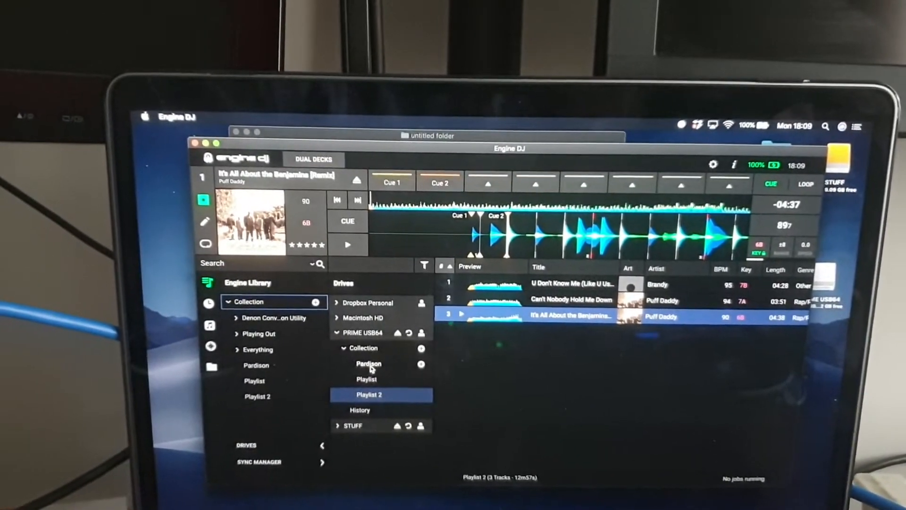
Collapse PRIME USB64 and eject it, confirming EJECT on the second attempt
left_click(358, 333)
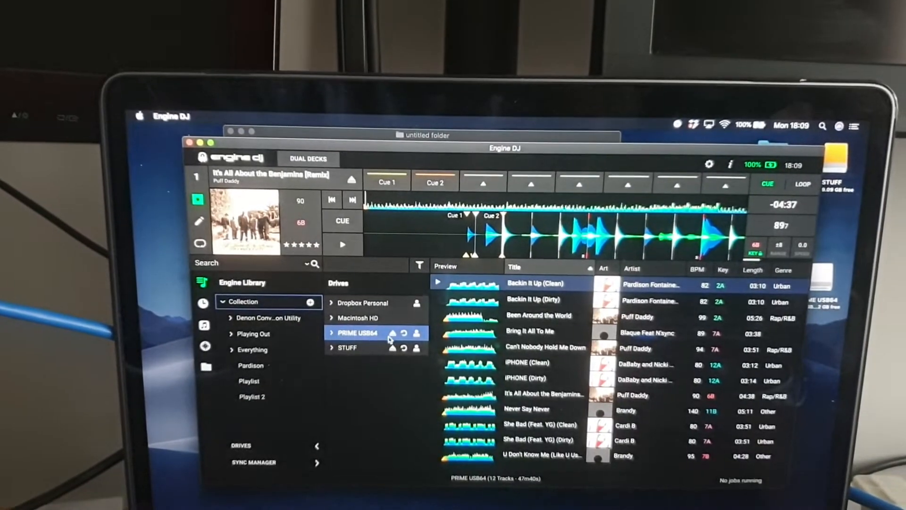
left_click(393, 332)
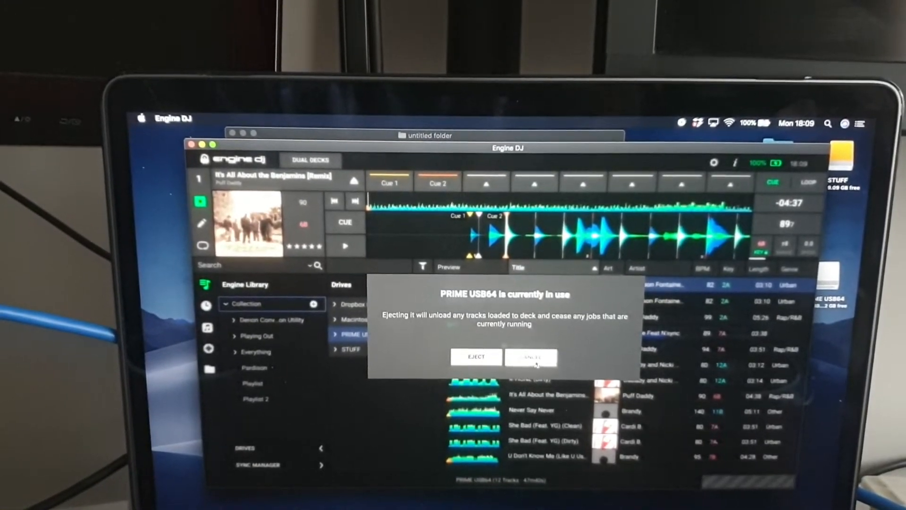
left_click(530, 357)
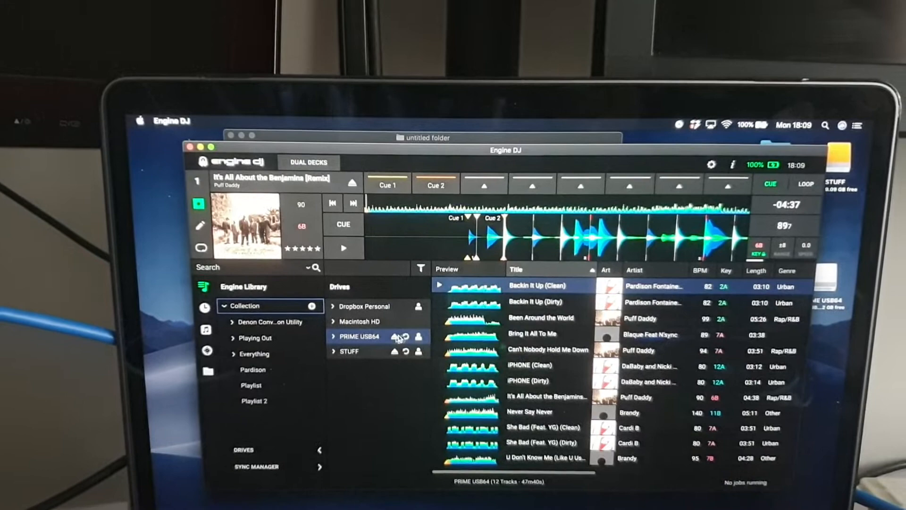
left_click(397, 337)
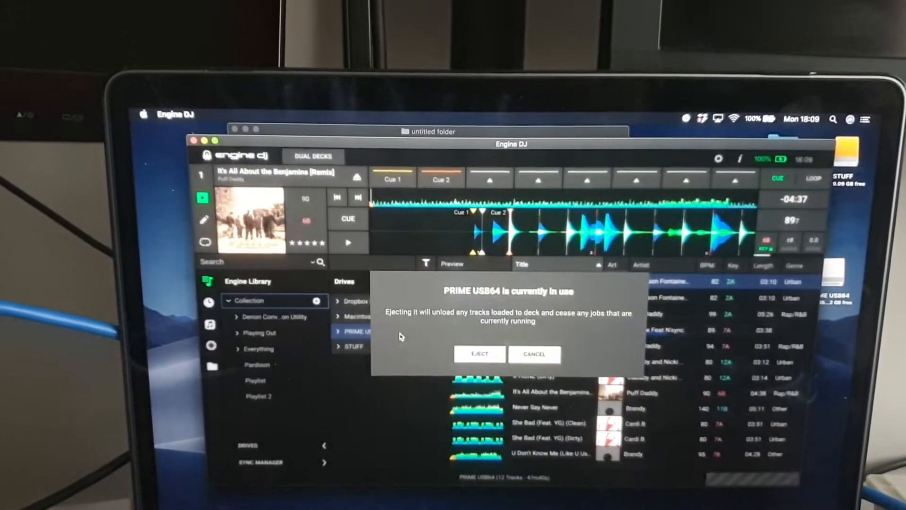
left_click(479, 354)
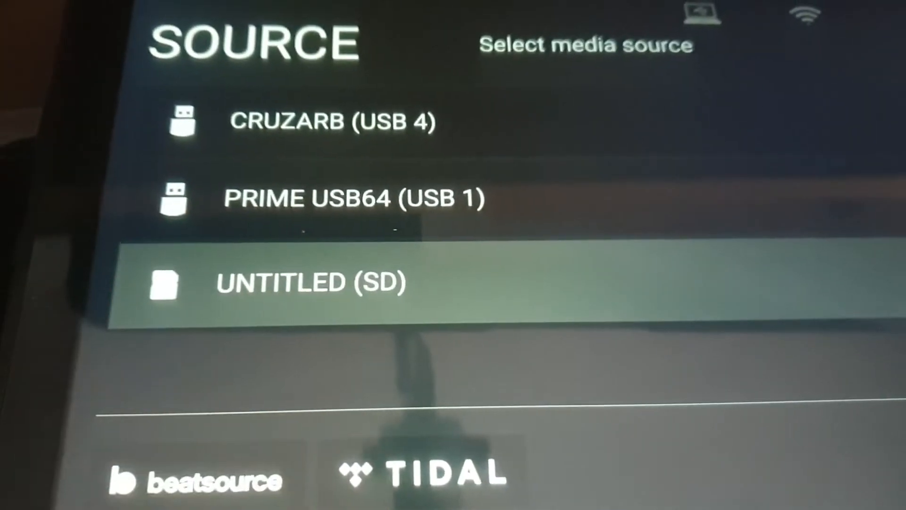
On the Prime touchscreen, choose PRIME USB64 (USB 1) and open Playlist 2
left_click(353, 198)
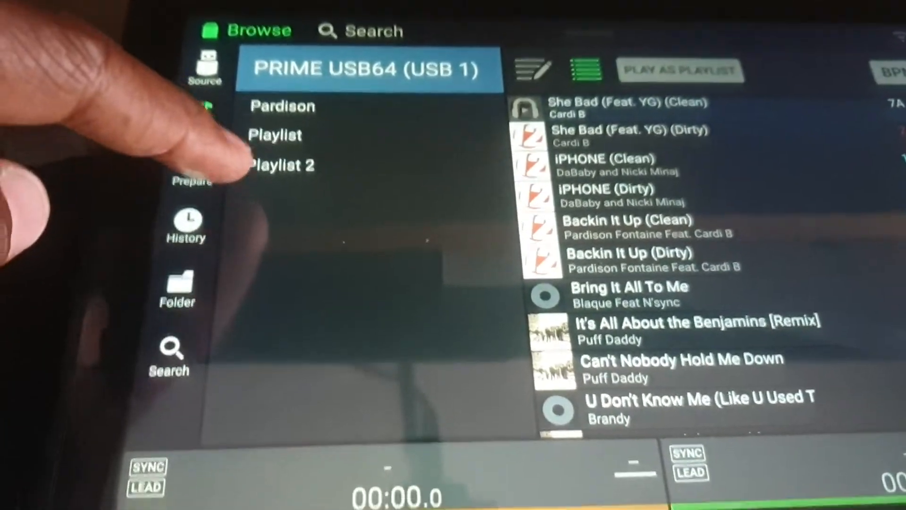
left_click(283, 165)
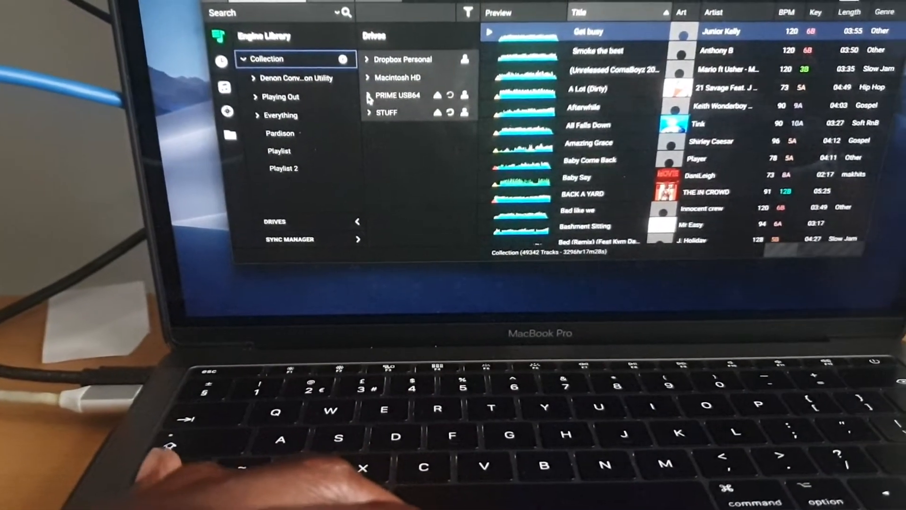
Expand the PRIME USB64 collection in the Drives panel and open Playlist 2
left_click(368, 95)
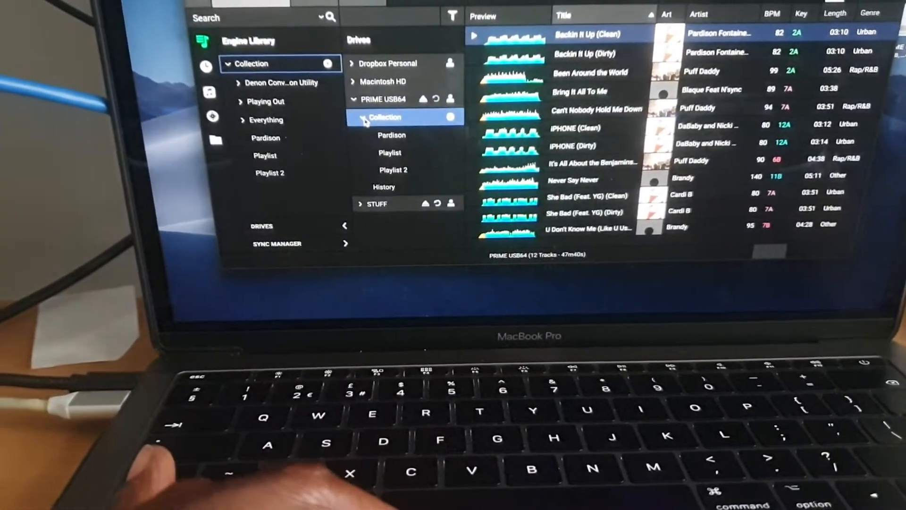
left_click(393, 173)
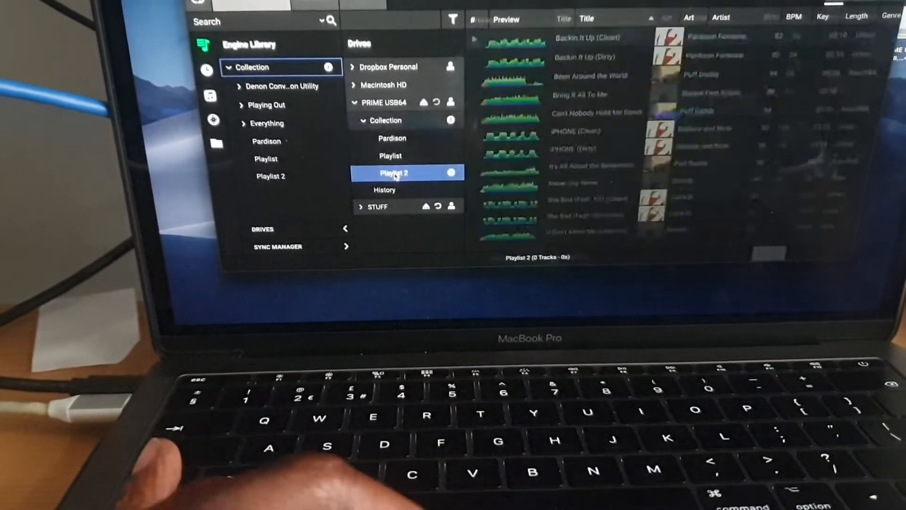